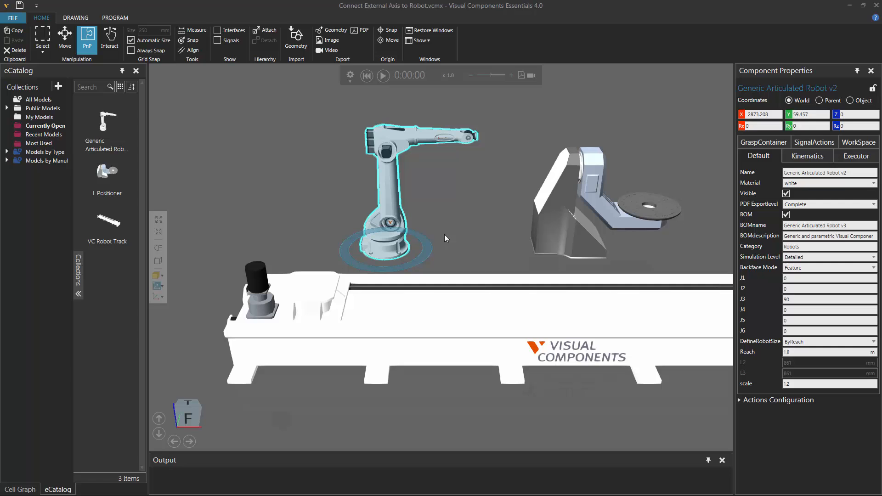
pyautogui.moveTo(392, 214)
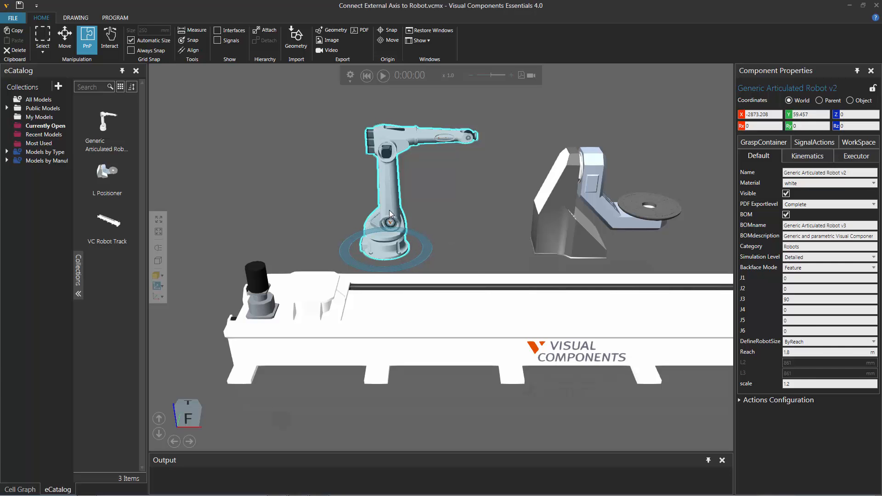
# Step: Snap the Generic Articulated Robot onto the VC Robot Track's carriage mounting point
pyautogui.moveTo(391, 214); pyautogui.dragTo(365, 229)
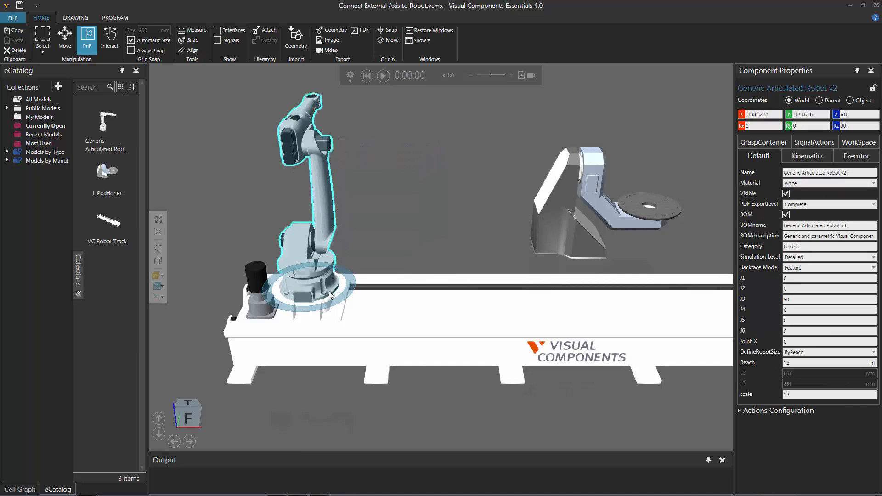
pyautogui.moveTo(340, 315)
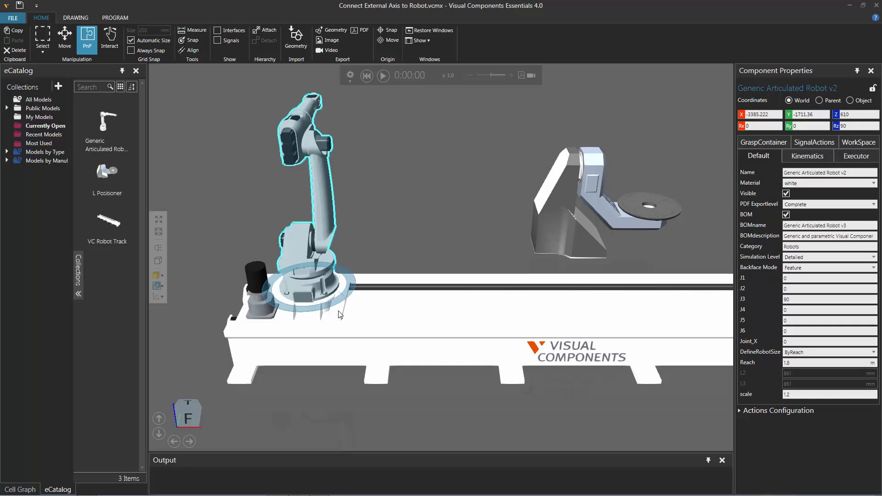
pyautogui.click(110, 39)
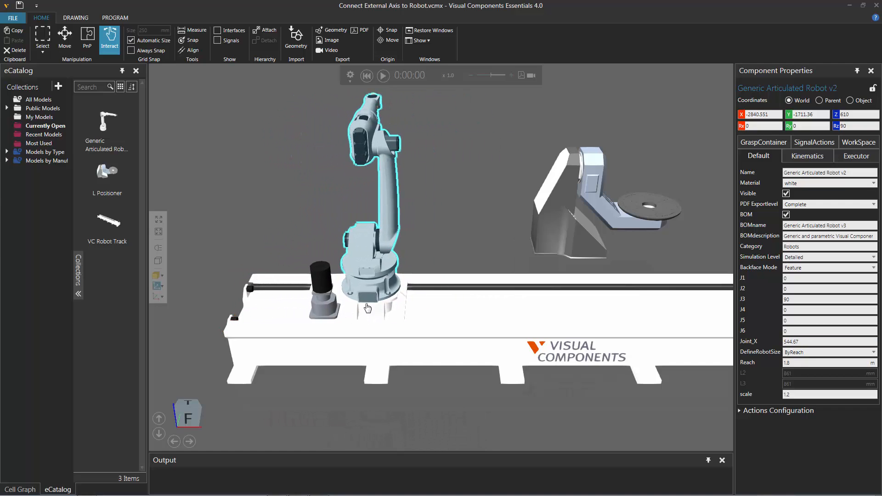
pyautogui.moveTo(387, 284)
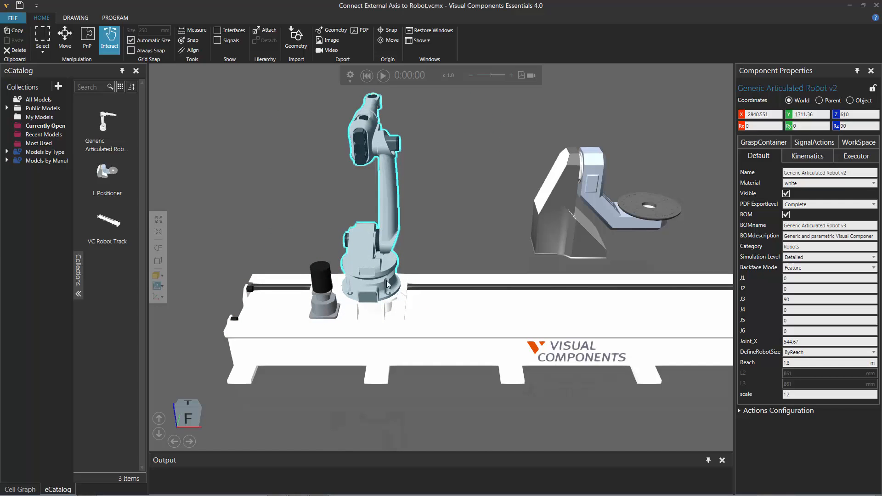
pyautogui.moveTo(405, 321)
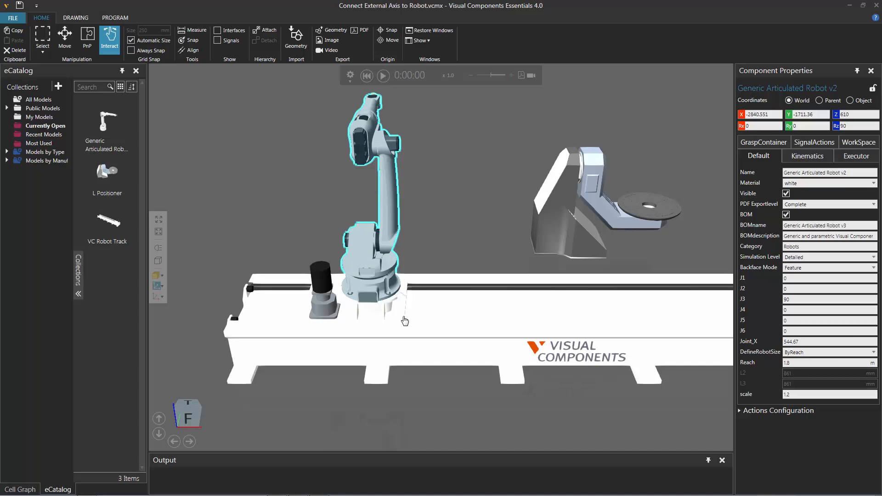
pyautogui.moveTo(400, 320)
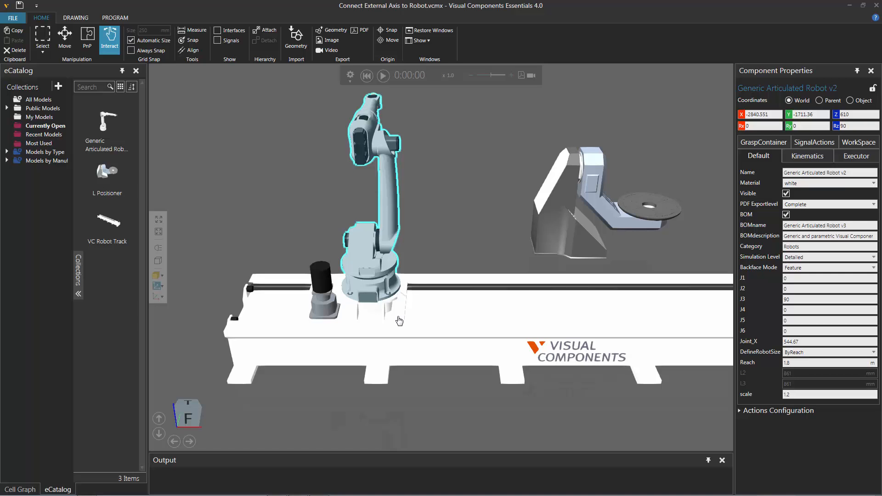
pyautogui.moveTo(396, 320)
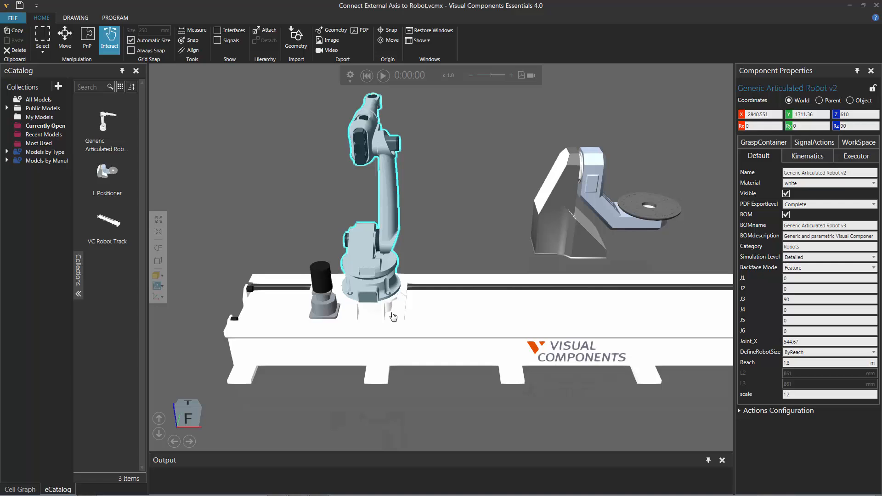
pyautogui.moveTo(397, 315)
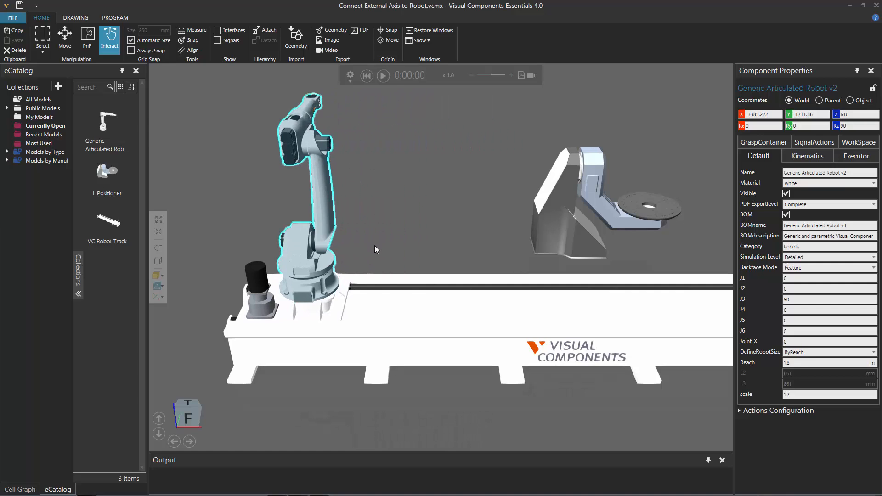
# Step: Switch back to PnP manipulation with the robot reset to the track's starting end
pyautogui.click(88, 35)
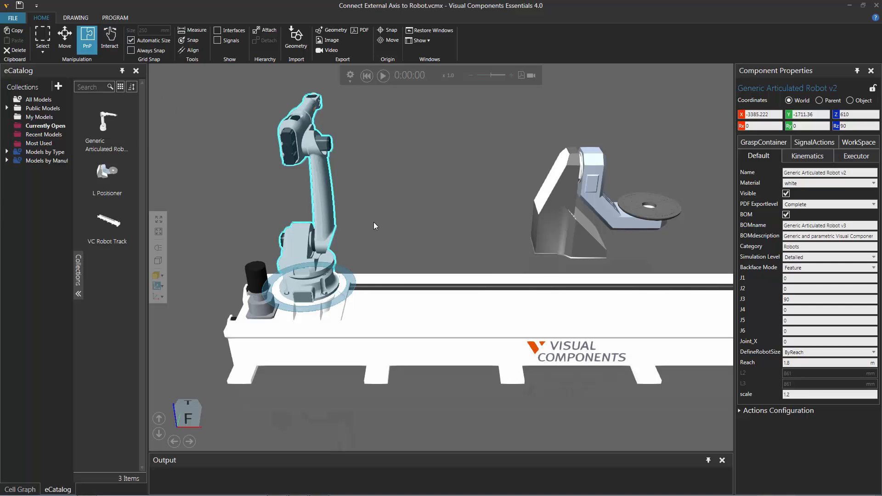
pyautogui.moveTo(327, 195)
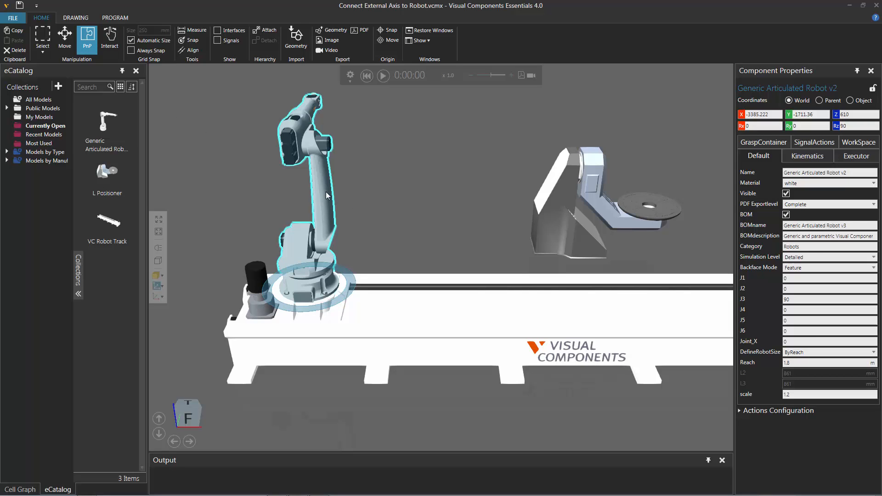
pyautogui.moveTo(568, 212)
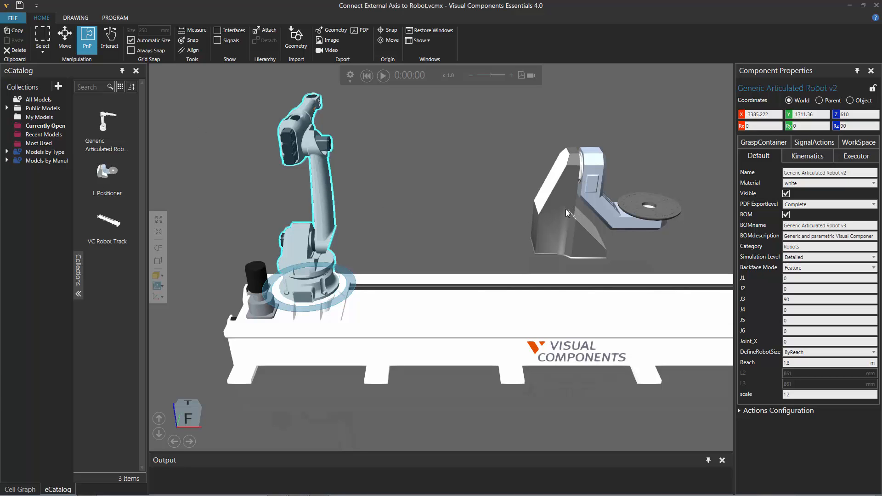
pyautogui.moveTo(560, 219)
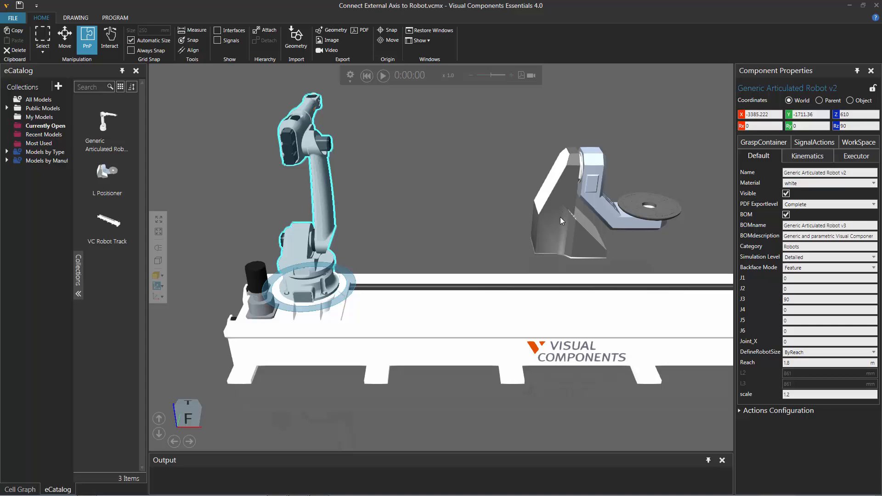
pyautogui.moveTo(558, 224)
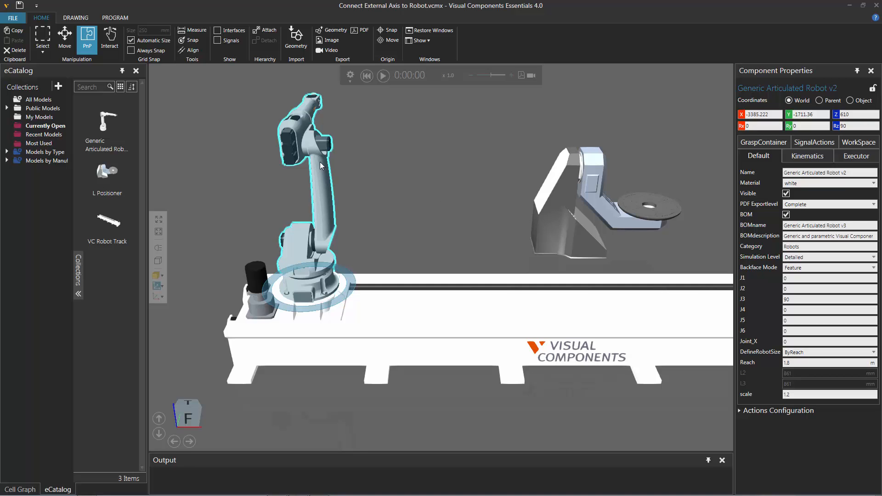
pyautogui.moveTo(320, 164)
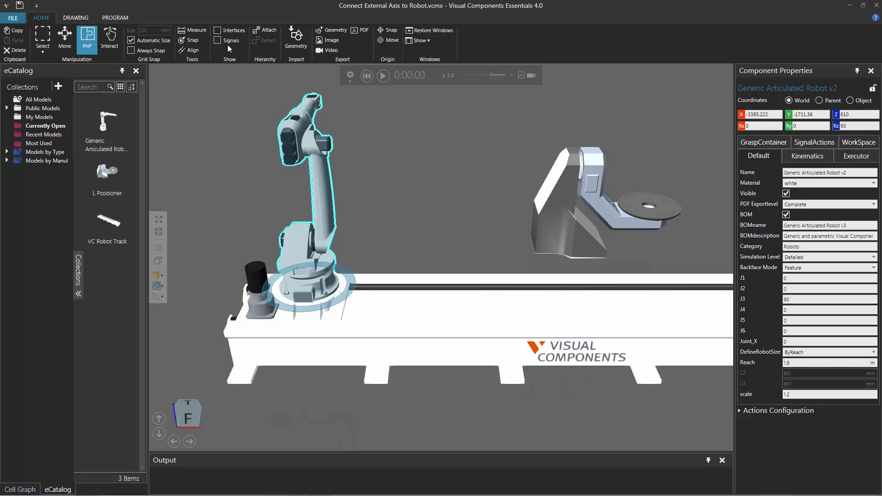
pyautogui.moveTo(219, 31)
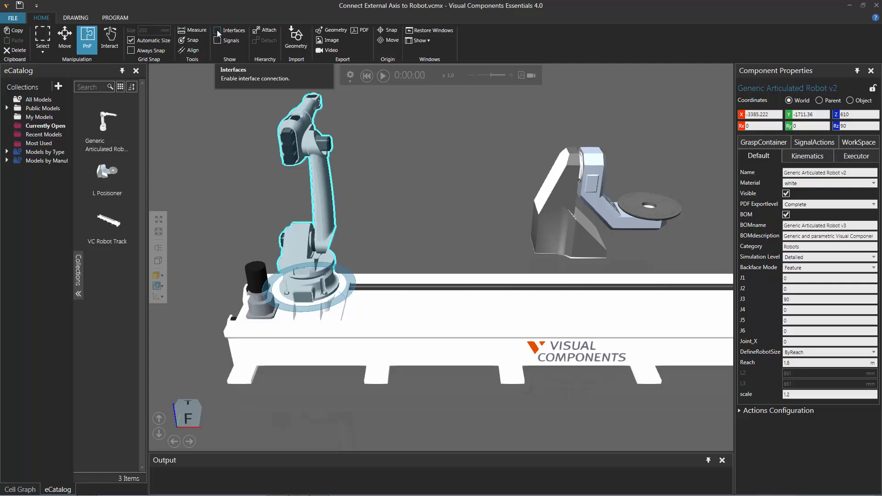
# Step: Display the robot's interface panel with Workpiece Positioner and Special Accessories ports
pyautogui.click(355, 276)
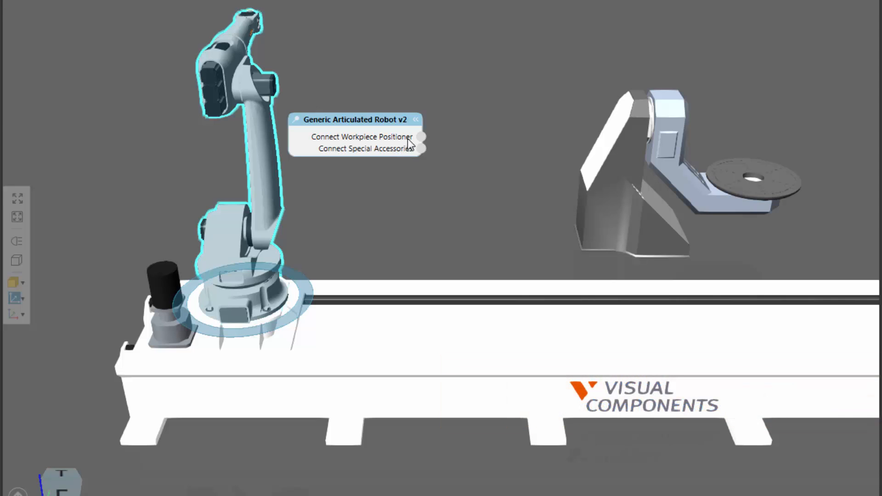
pyautogui.moveTo(425, 145)
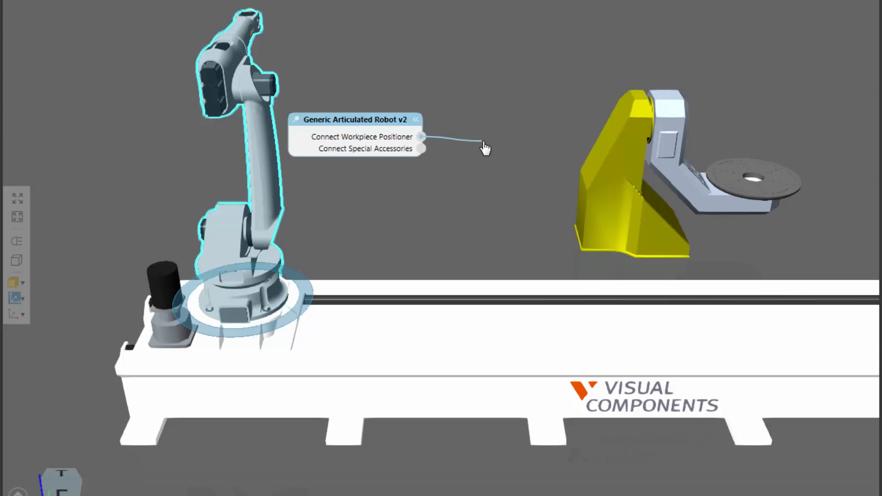
# Step: Link the robot's Connect Workpiece Positioner port to the Positioner's RobotInterface port
pyautogui.moveTo(485, 145); pyautogui.dragTo(560, 198)
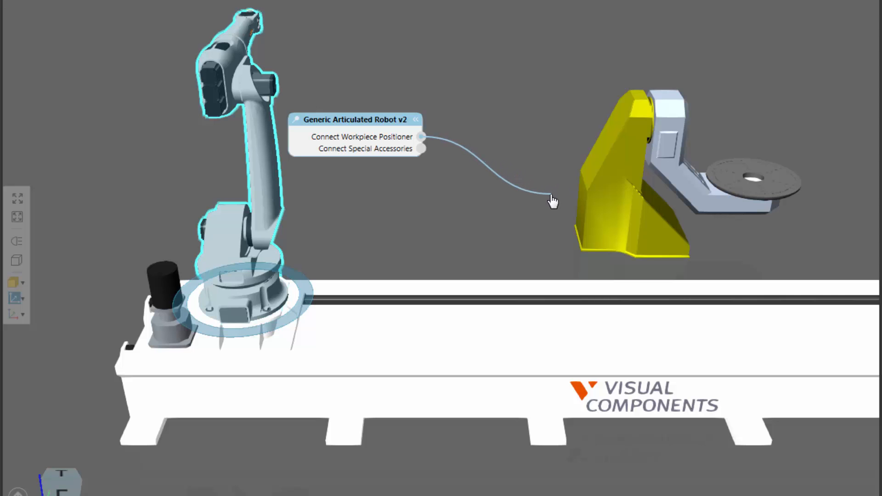
pyautogui.moveTo(563, 193)
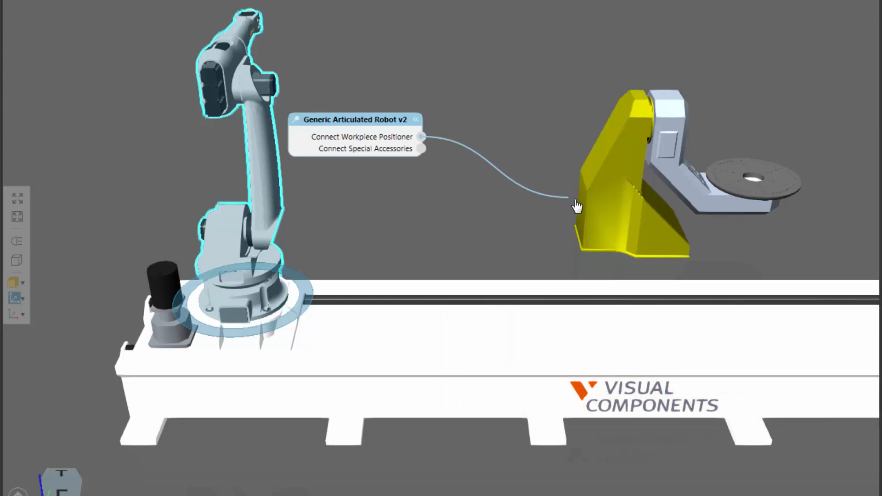
pyautogui.moveTo(604, 201)
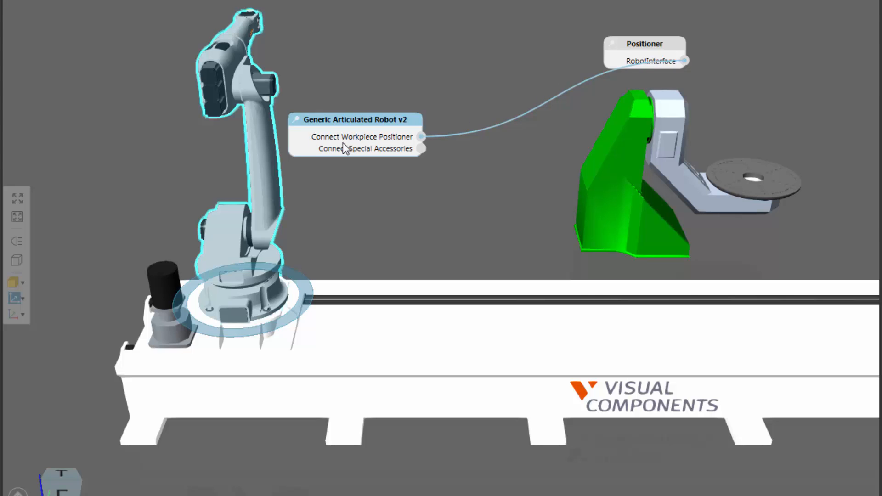
pyautogui.moveTo(395, 149)
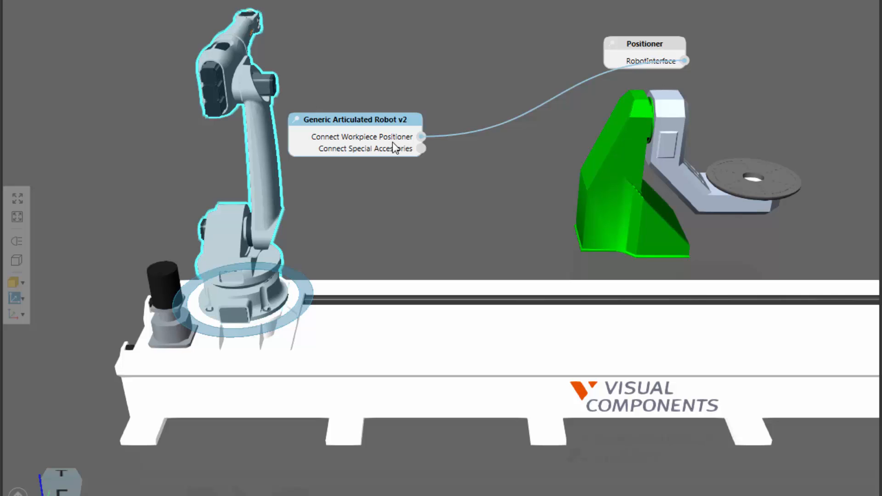
pyautogui.moveTo(650, 193)
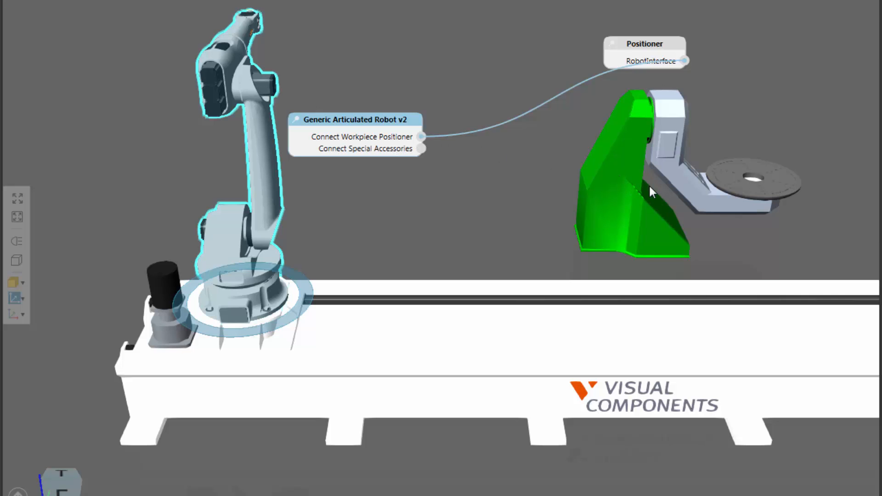
pyautogui.moveTo(635, 147)
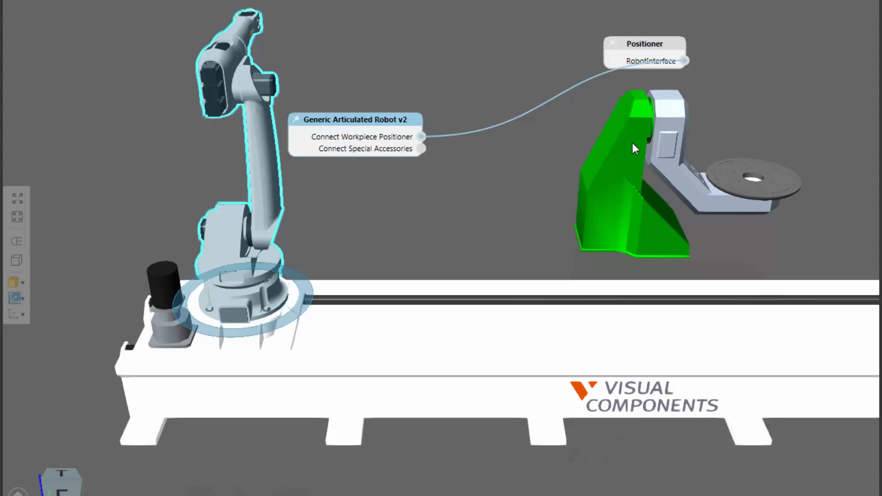
pyautogui.moveTo(641, 158)
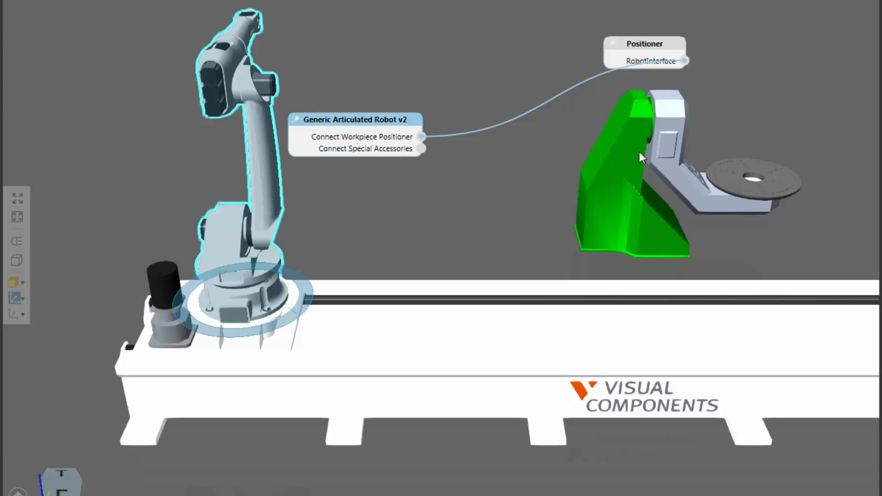
pyautogui.moveTo(661, 156)
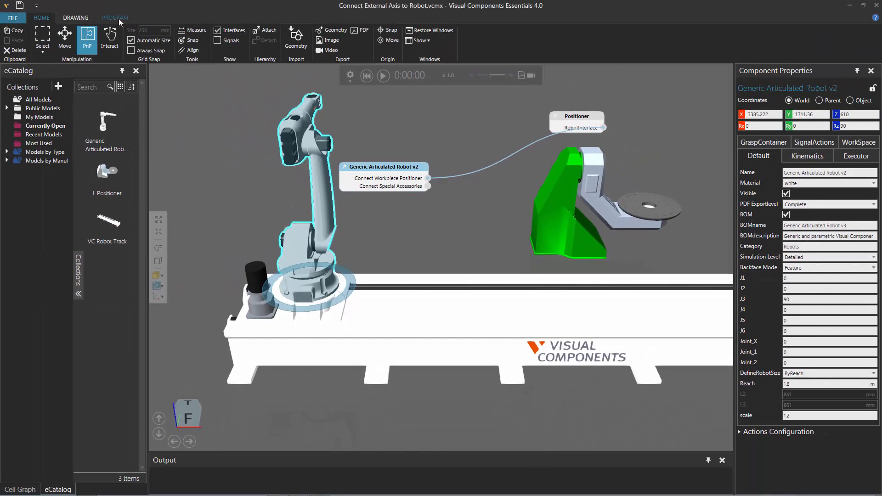
# Step: Enter programming mode, restore the default layout and jog the robot and positioner to a pose
pyautogui.click(115, 18)
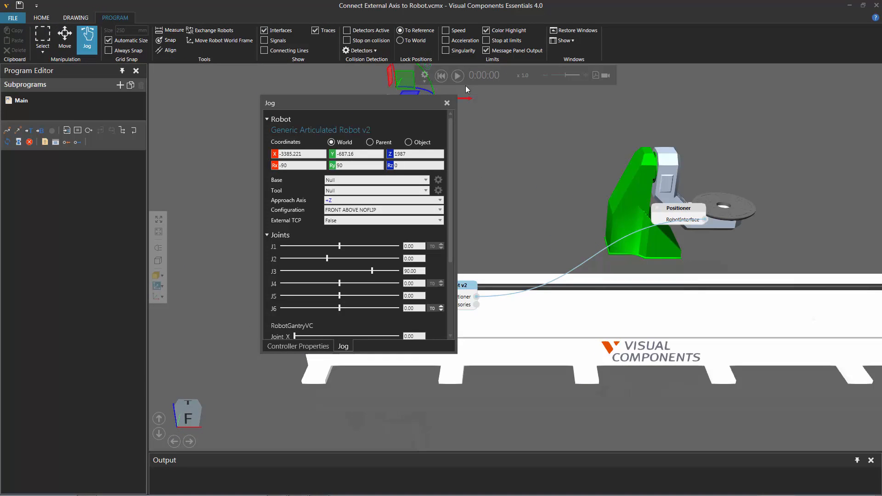
pyautogui.click(577, 31)
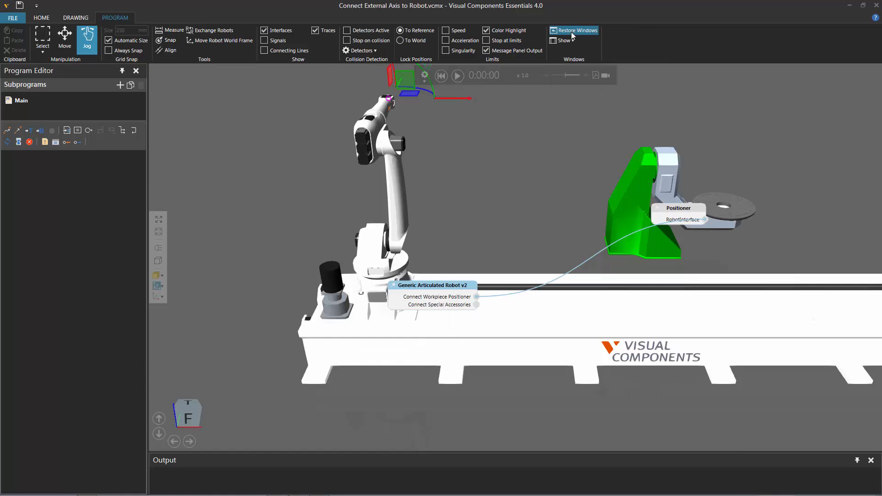
pyautogui.click(577, 31)
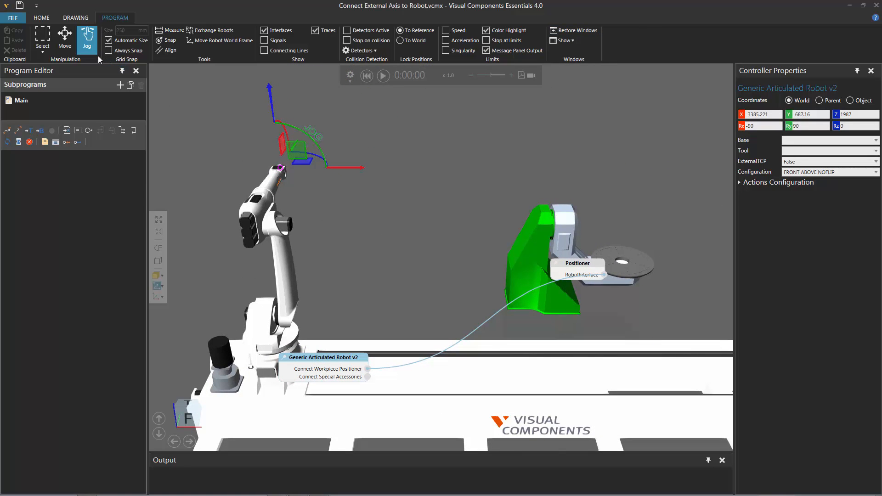
pyautogui.moveTo(257, 400)
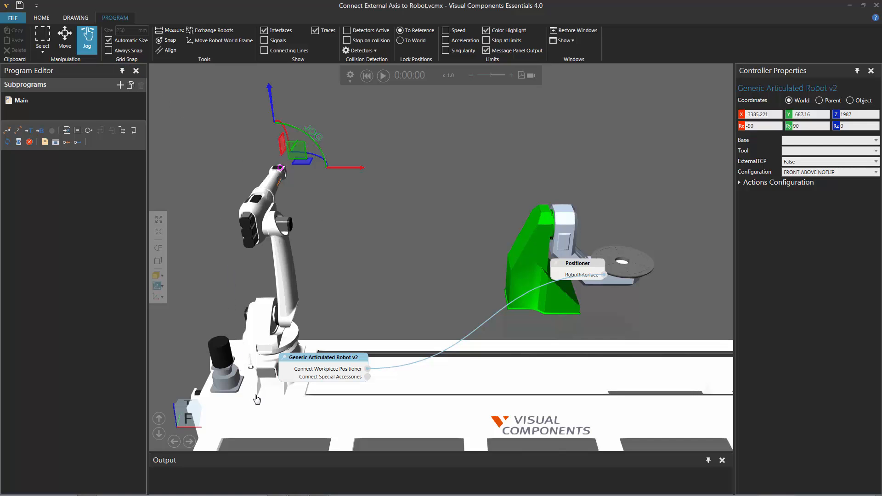
pyautogui.moveTo(278, 400)
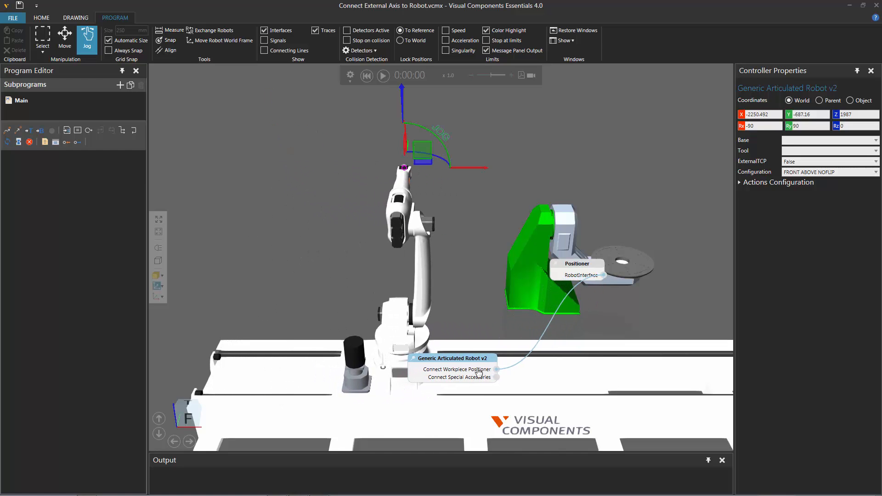
pyautogui.moveTo(313, 111)
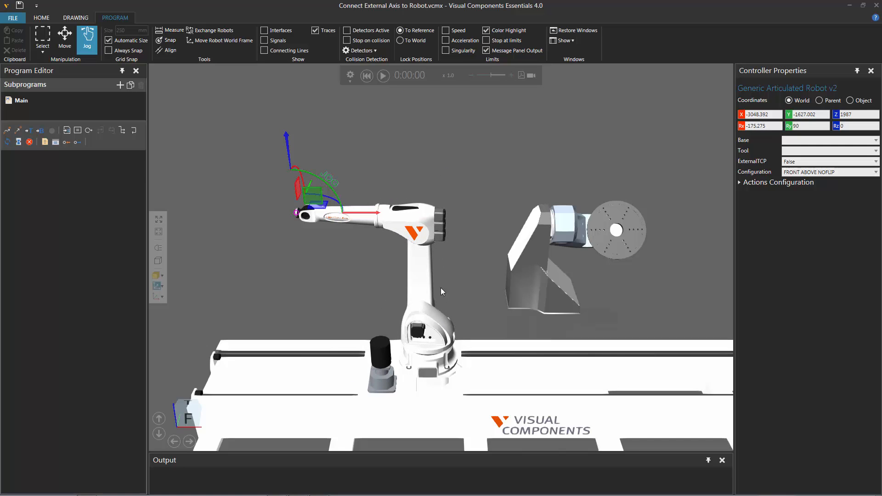
pyautogui.moveTo(418, 249)
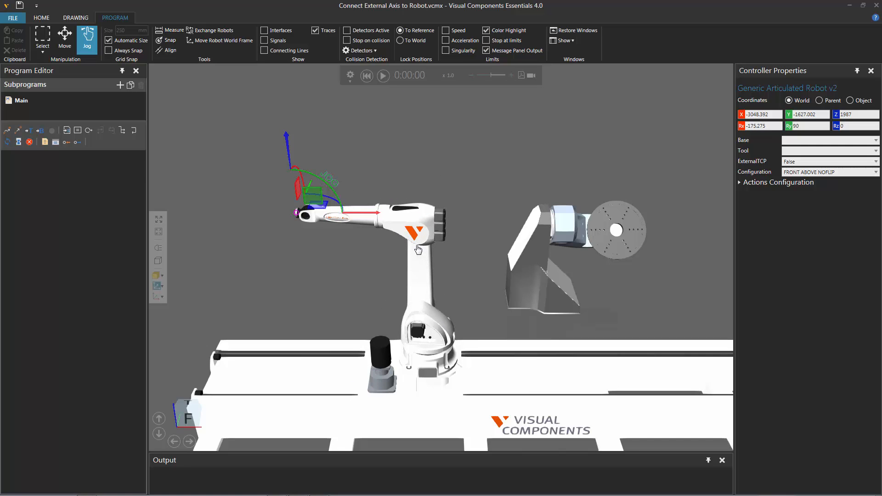
pyautogui.moveTo(310, 236)
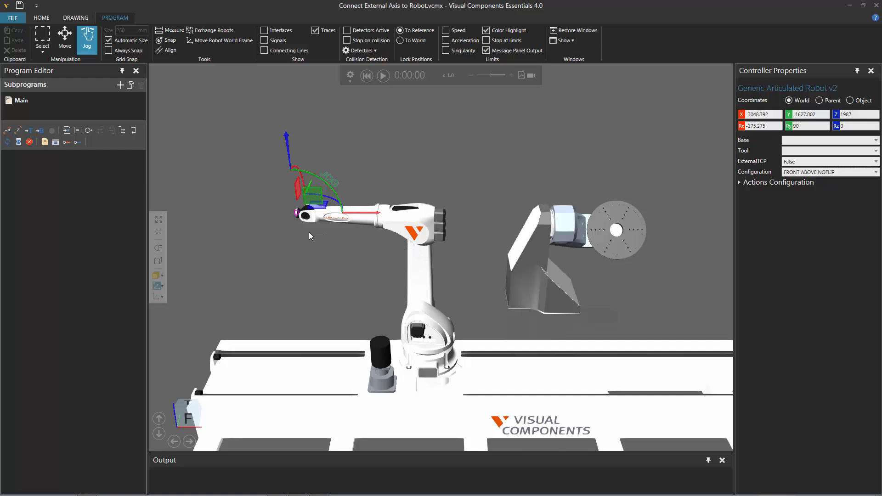
pyautogui.moveTo(8, 130)
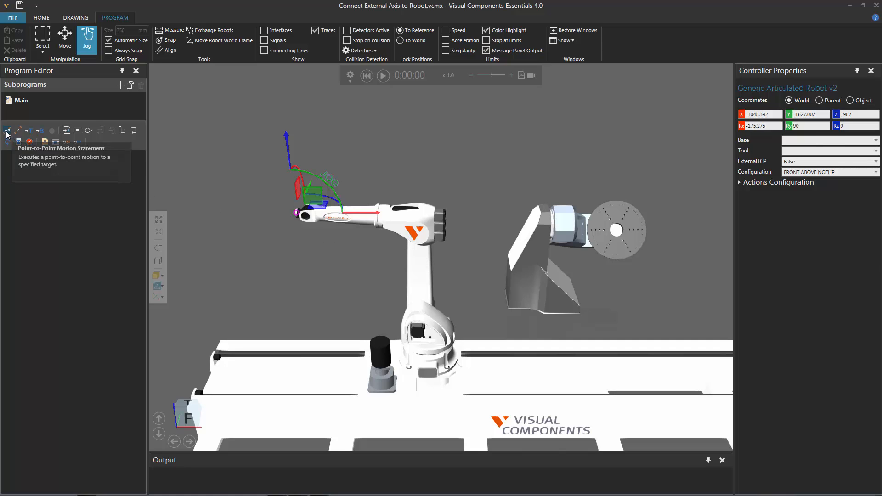
# Step: Insert PTP point P1 into Main, recording E1 1357.549, E2 55.345, E3 90.737
pyautogui.click(7, 130)
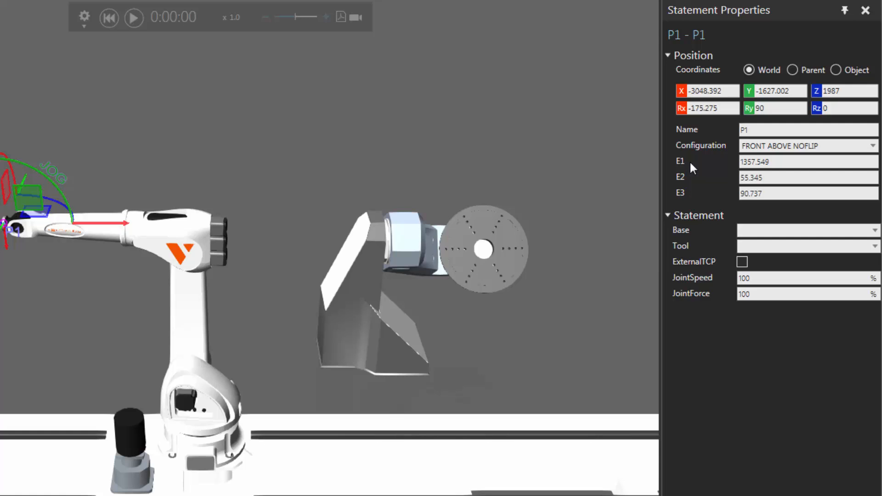
pyautogui.moveTo(684, 174)
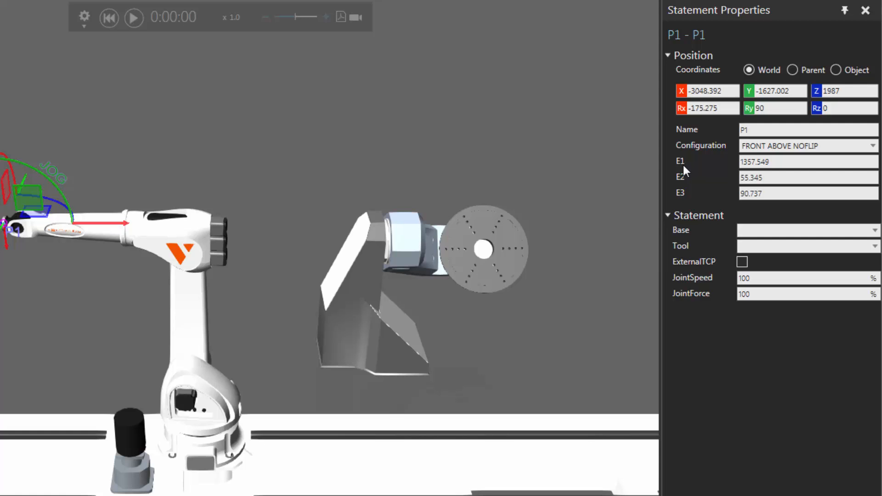
pyautogui.click(808, 162)
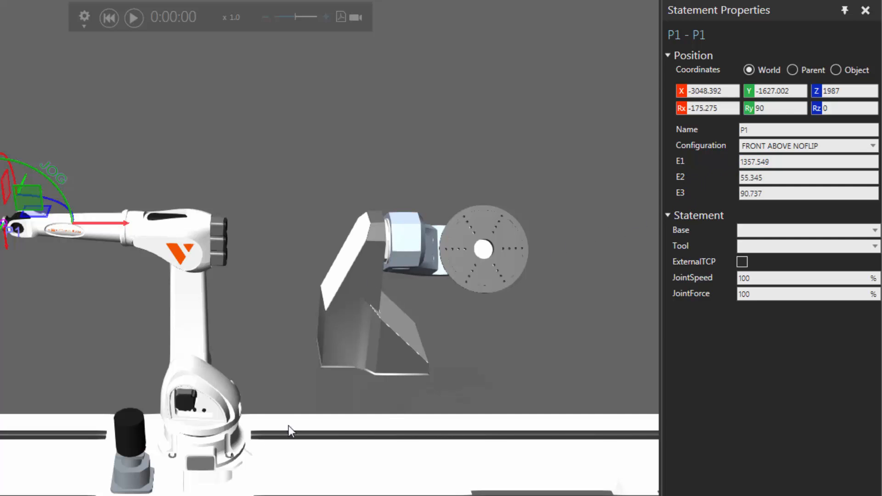
# Step: Touch up P1 to the jogged pose, storing E1 0, E2 37.395, E3 122.856
pyautogui.click(108, 18)
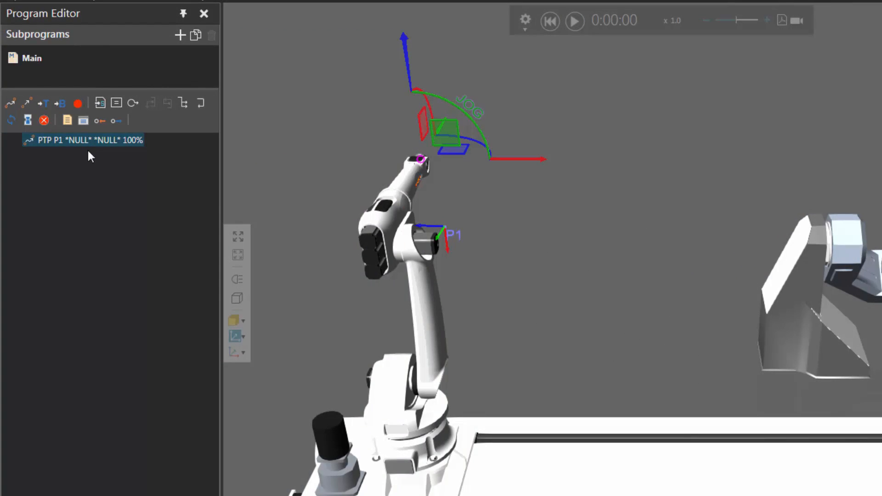
pyautogui.moveTo(78, 103)
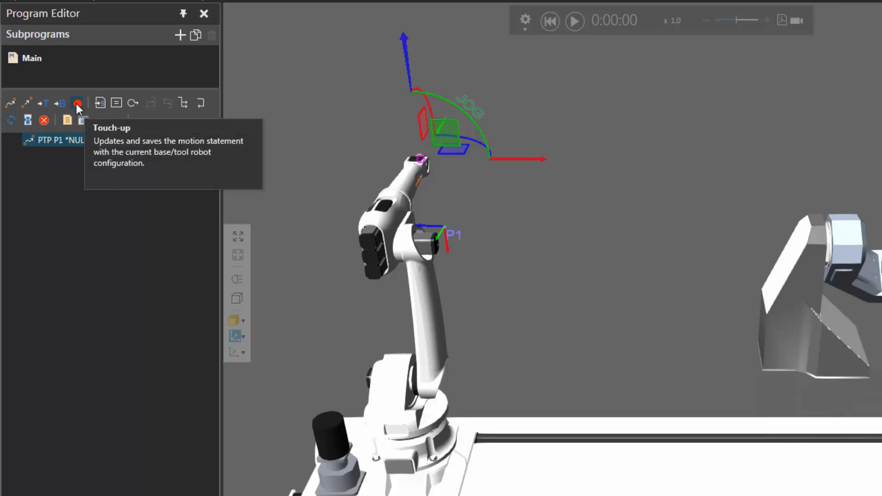
pyautogui.click(77, 107)
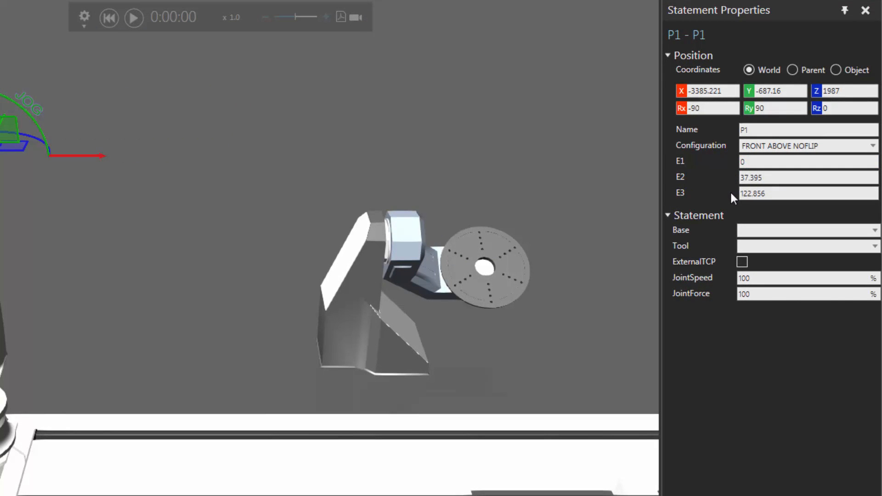
pyautogui.moveTo(700, 189)
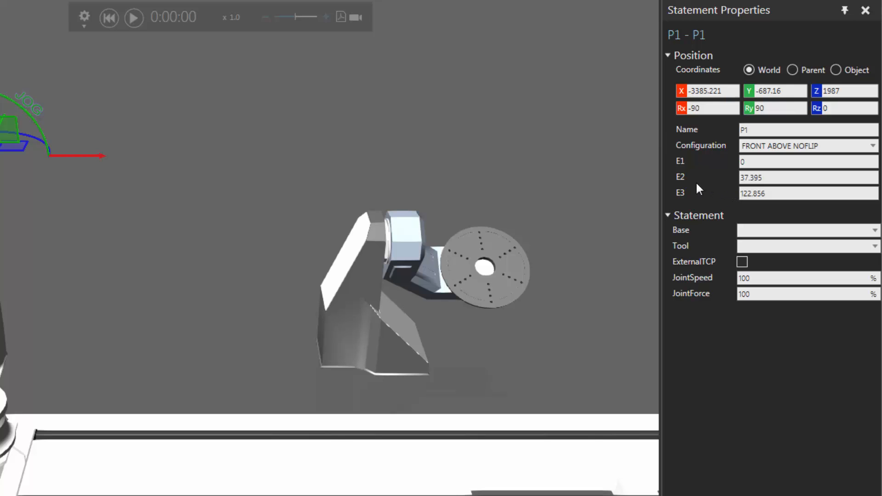
pyautogui.moveTo(693, 190)
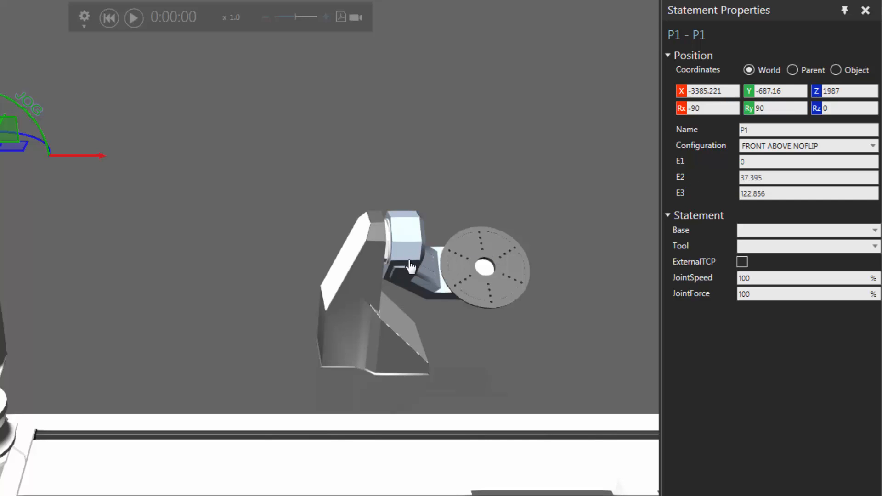
pyautogui.moveTo(87, 457)
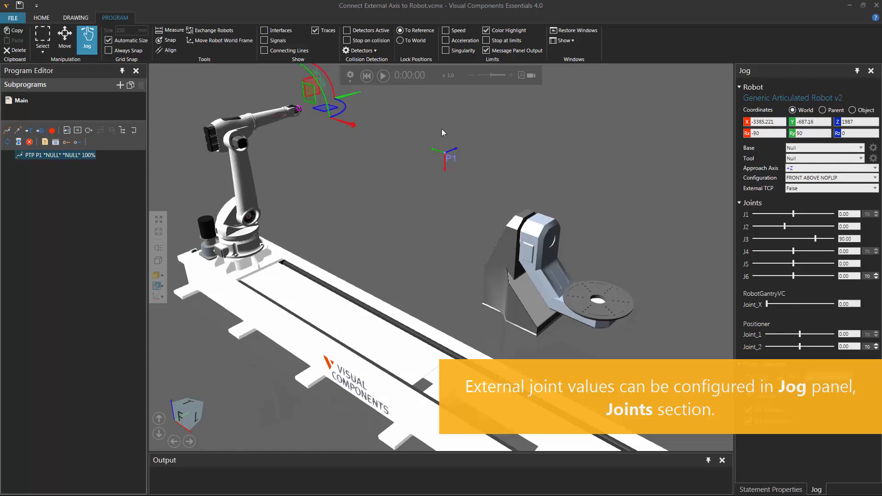
# Step: Play the simulation to see the robot and positioner reach P1, pause, then reset
pyautogui.click(383, 75)
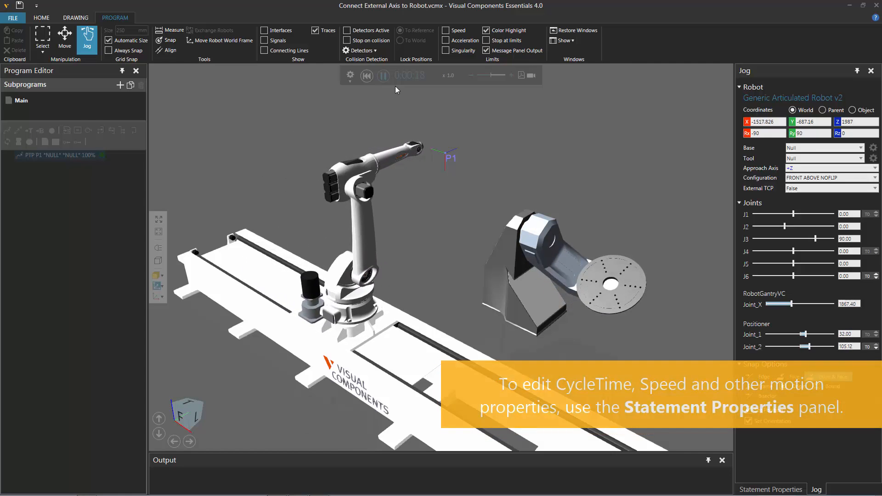
pyautogui.click(383, 76)
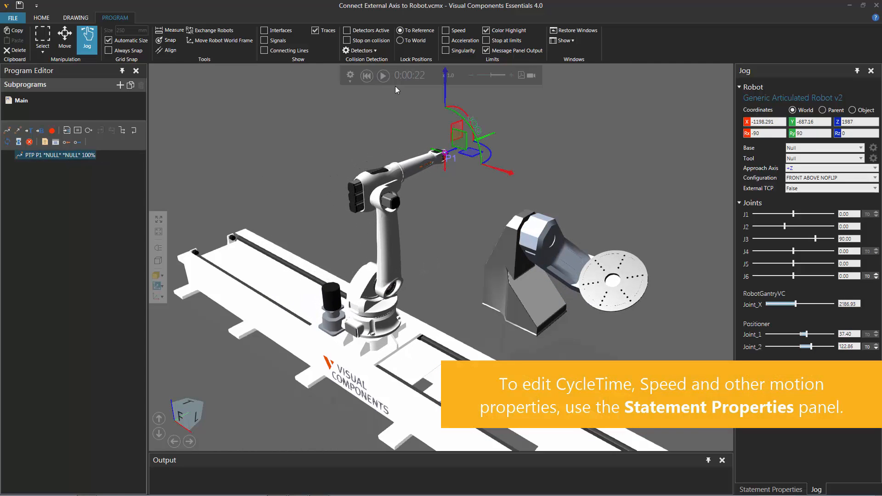
pyautogui.click(770, 489)
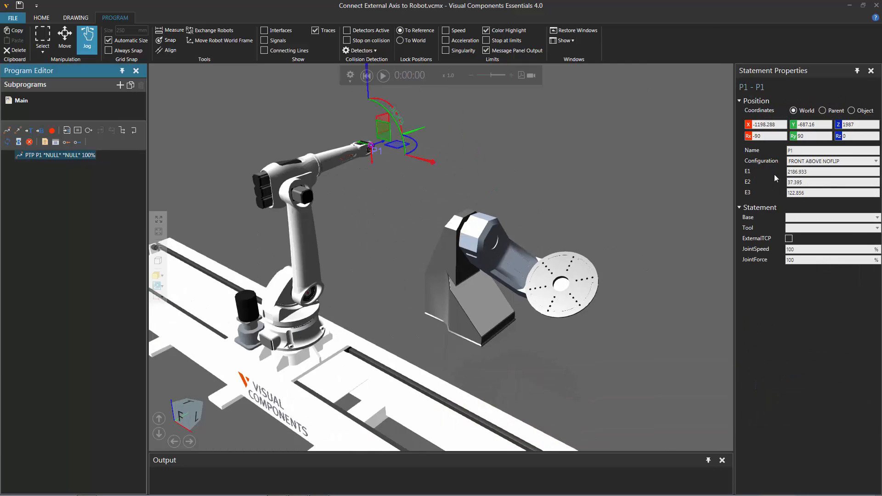